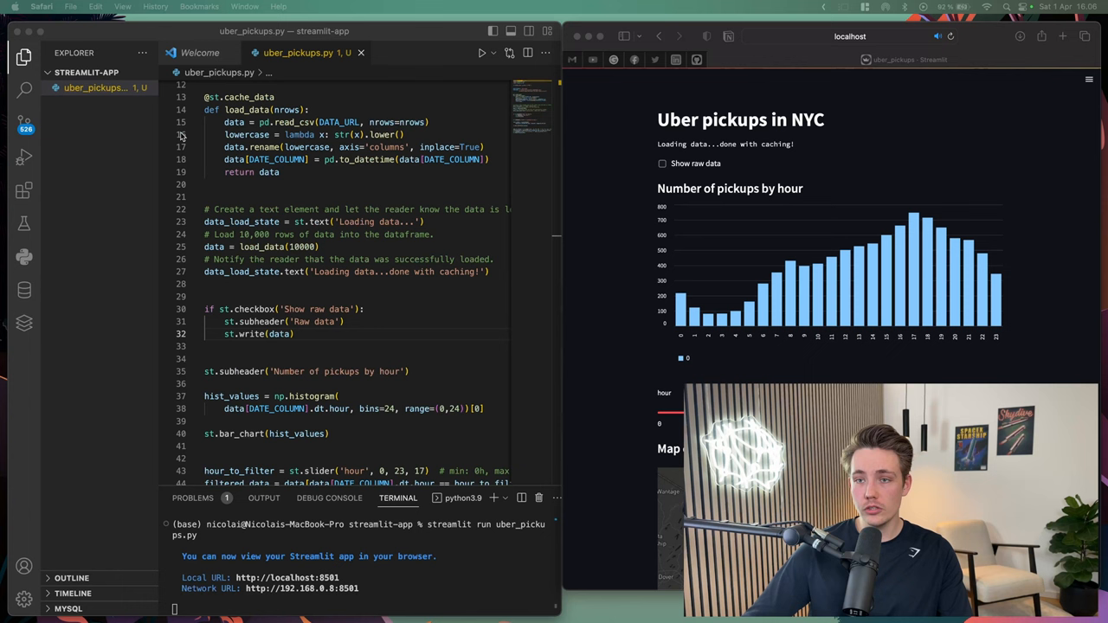
# Step: Start a new zsh terminal from the Terminal menu while the Streamlit app keeps running
pyautogui.click(155, 6)
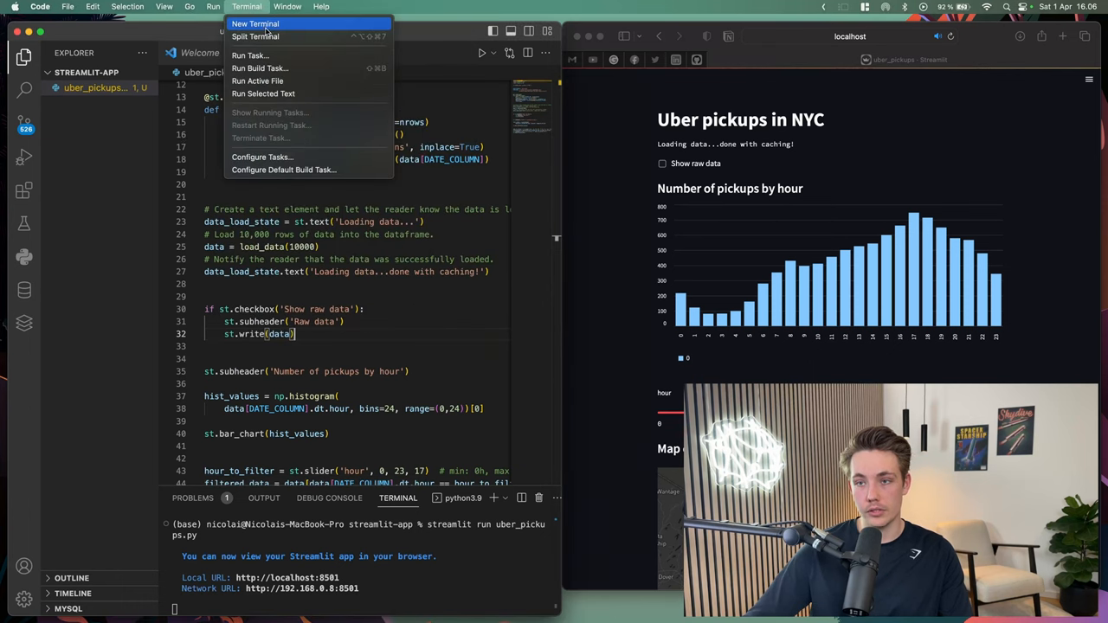
pyautogui.click(255, 24)
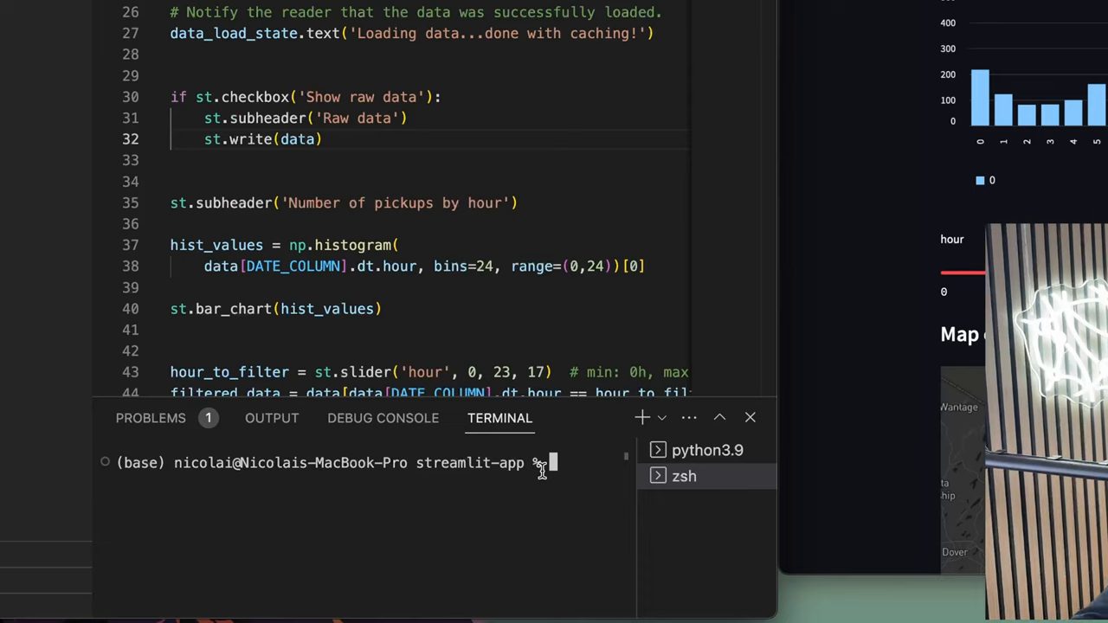
# Step: Run pip install pipreqs in the new terminal
pyautogui.write('pip inst')
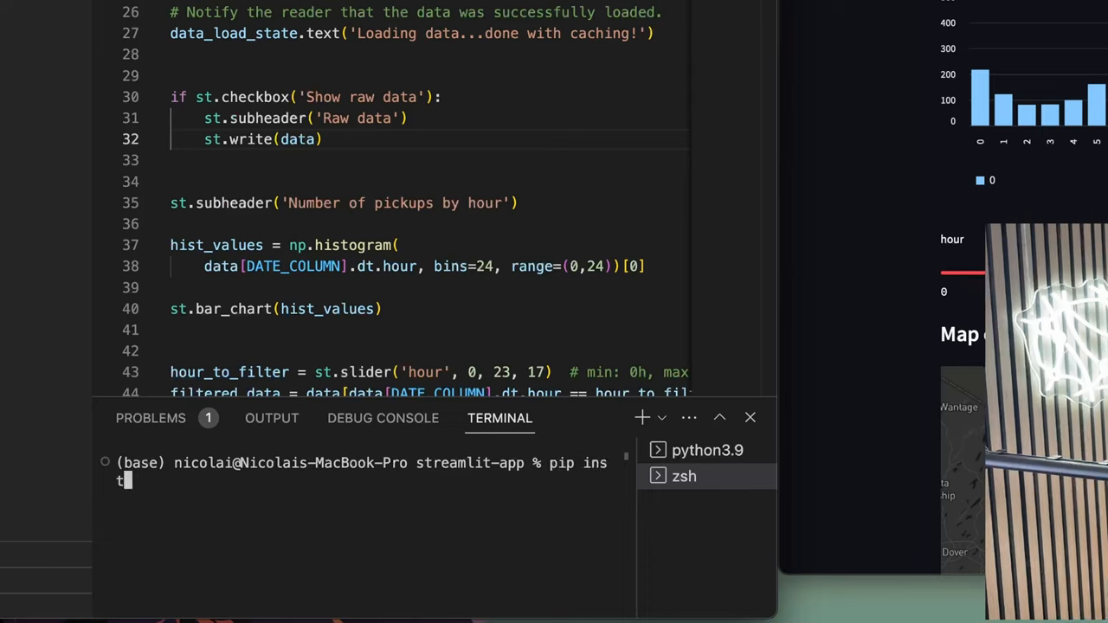
pyautogui.write('all')
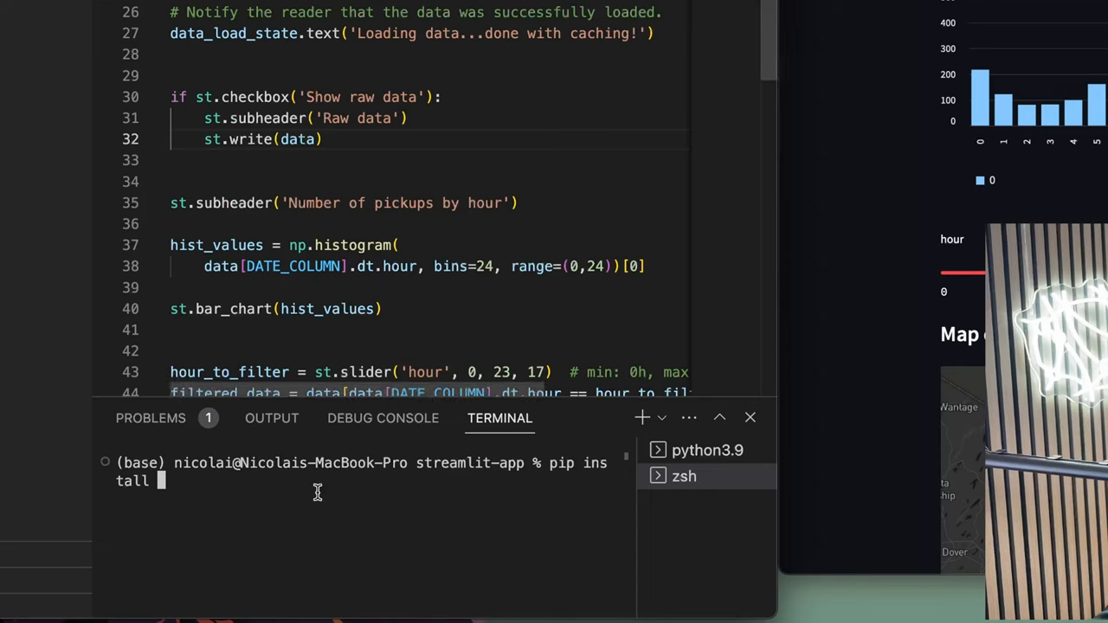
pyautogui.write('pip')
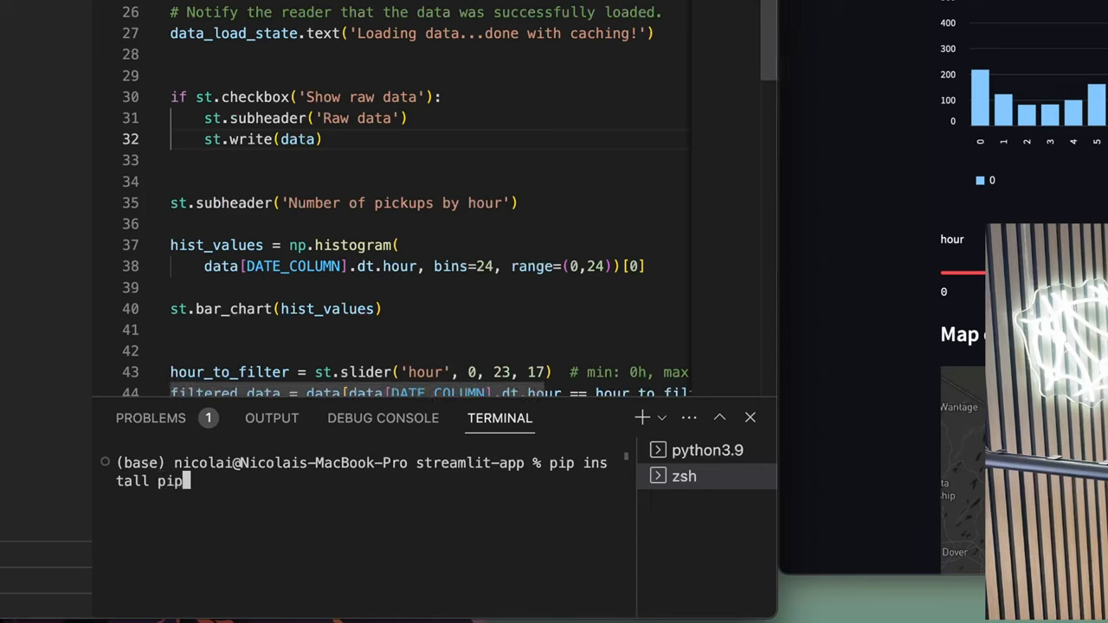
pyautogui.write('re')
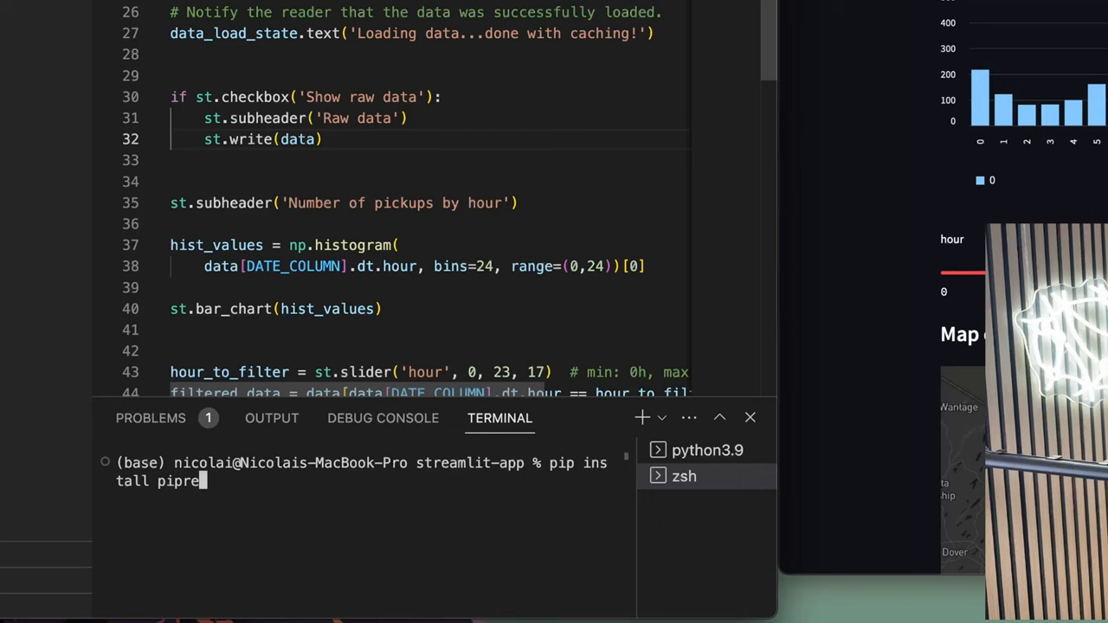
pyautogui.write('q')
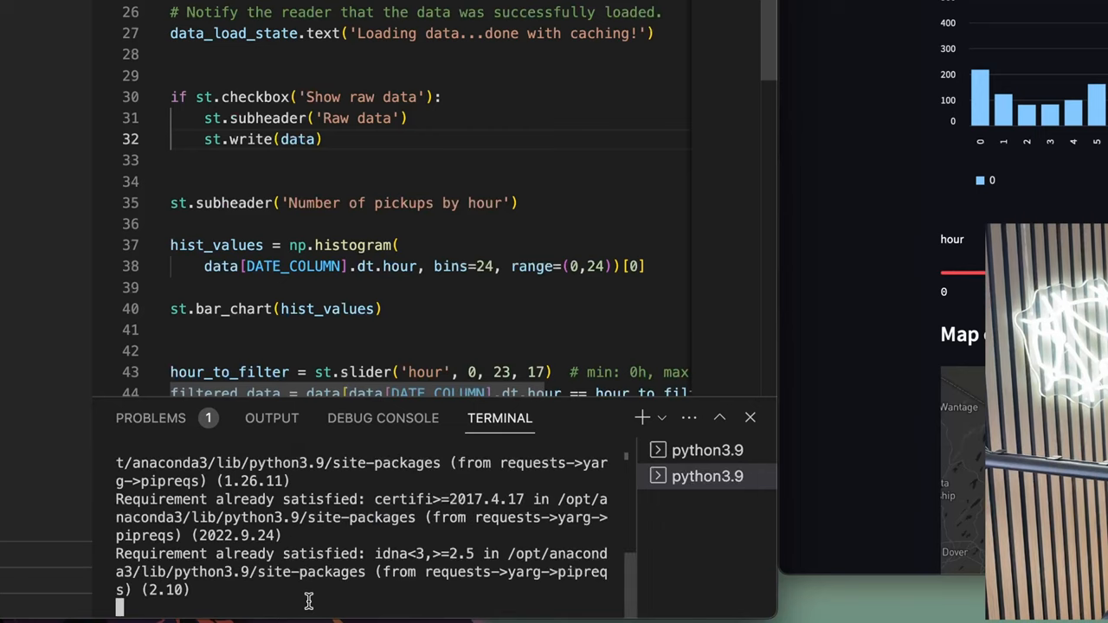
# Step: Run pipreqs to generate requirements.txt, then view it in the editor
pyautogui.click(684, 476)
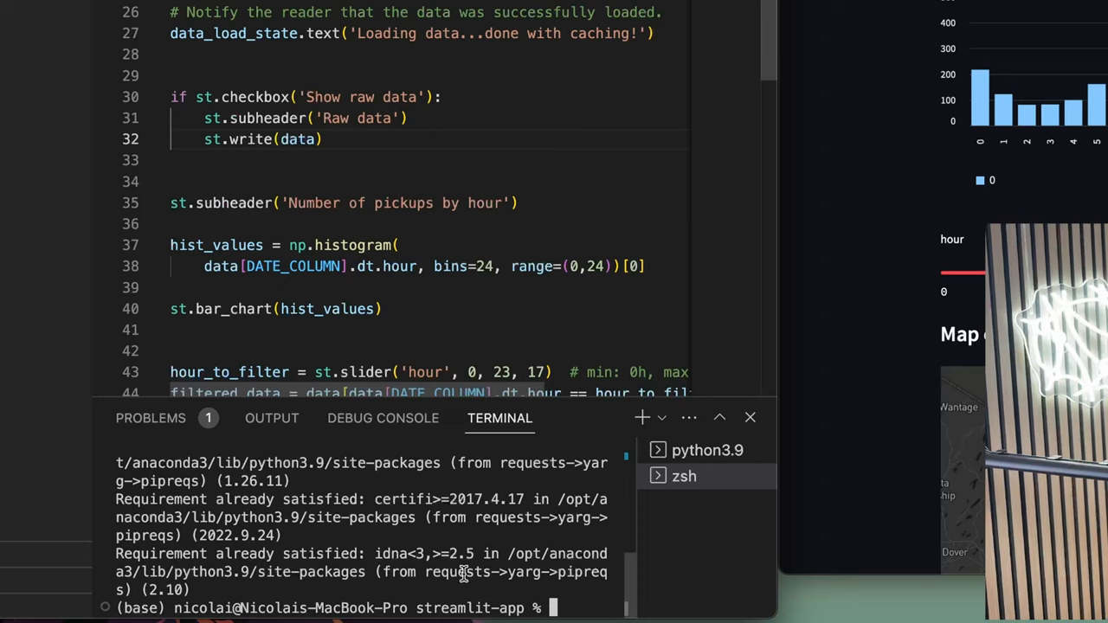
pyautogui.write('pipreqs')
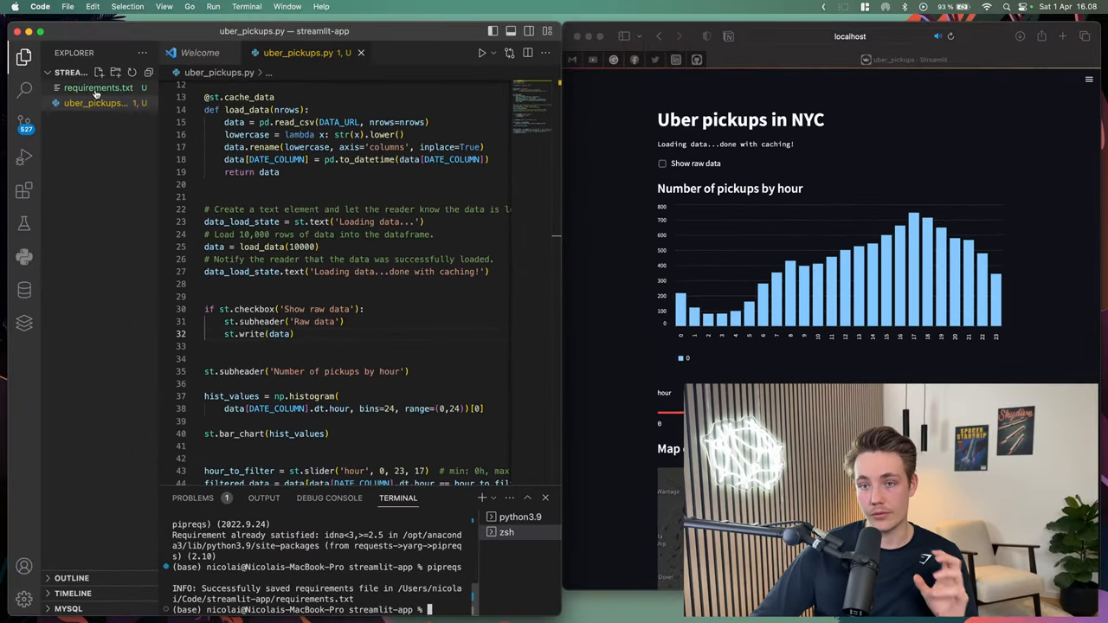
pyautogui.click(99, 86)
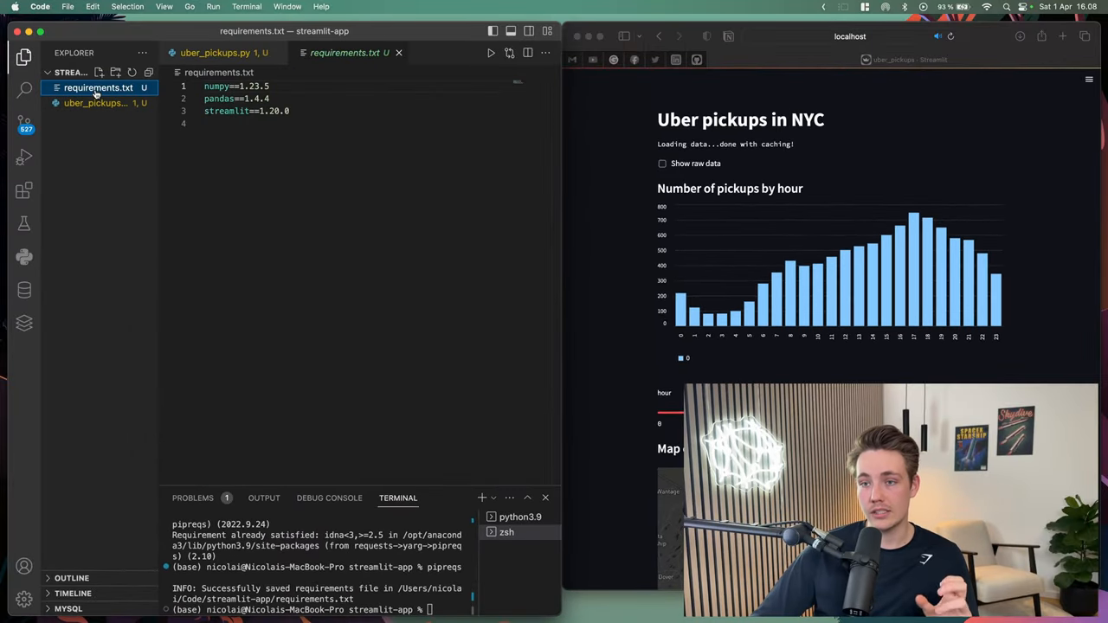